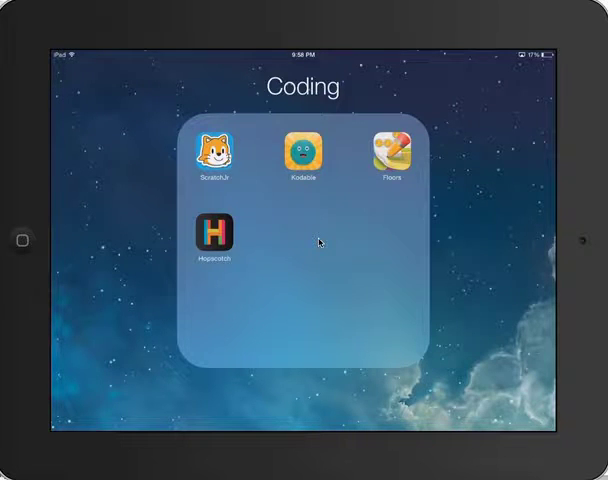
# Launch ScratchJr from the Coding folder and go to the empty projects page.
pyautogui.click(210, 152)
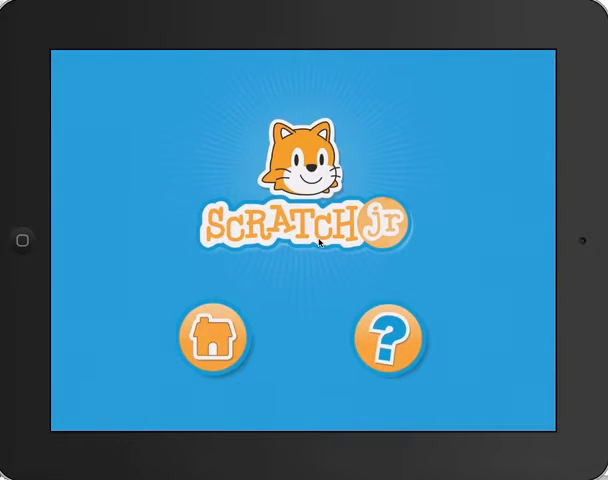
pyautogui.click(212, 338)
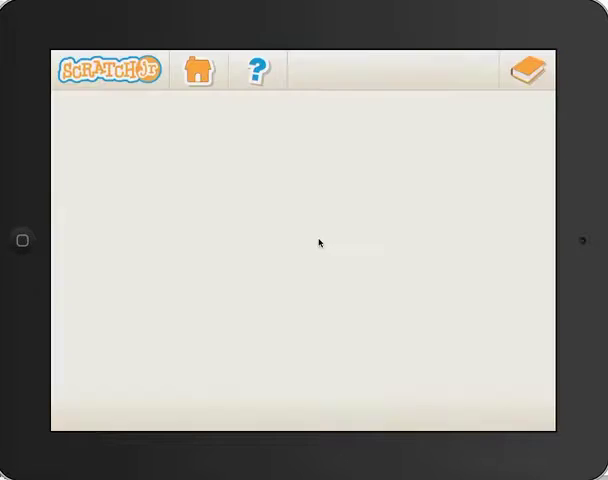
# Start a new project with the cat on stage and grow it to four pages.
pyautogui.click(196, 68)
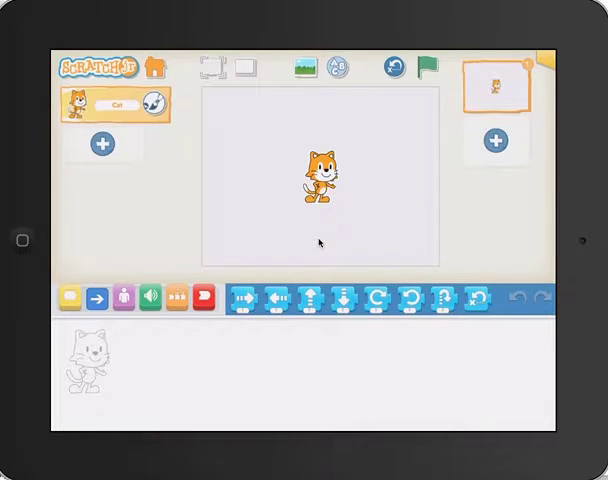
pyautogui.click(496, 138)
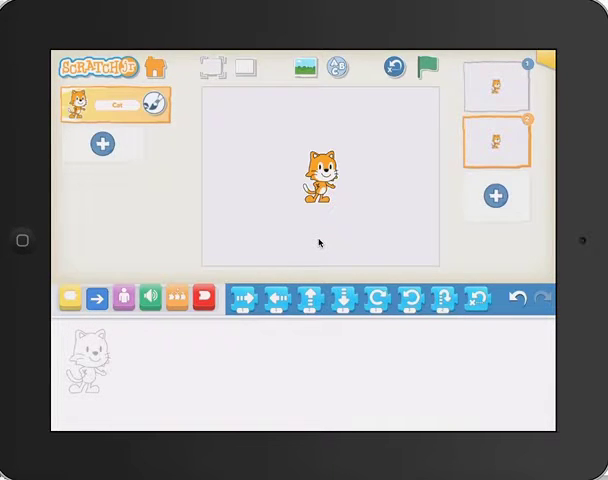
pyautogui.click(494, 194)
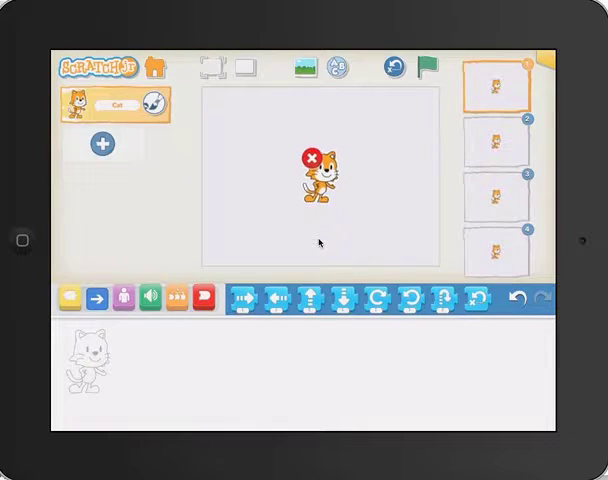
# Delete the cat from pages one to three and move to the fourth page.
pyautogui.click(312, 156)
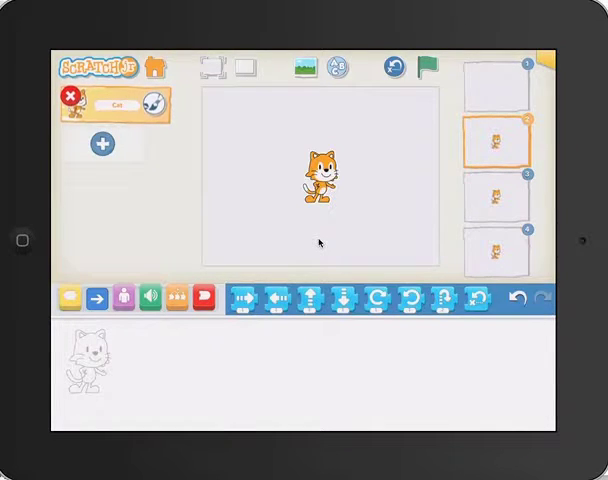
pyautogui.click(70, 96)
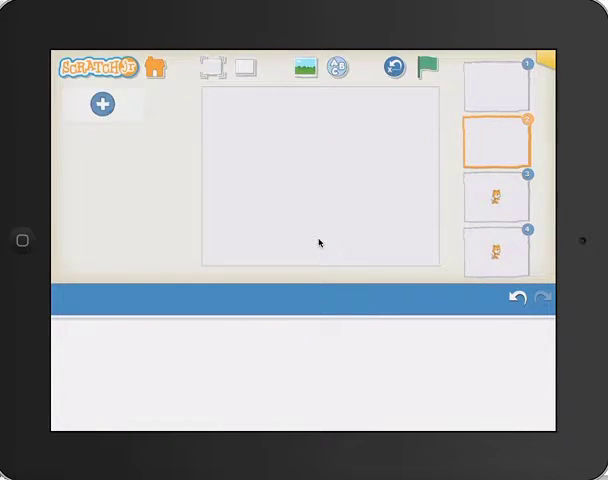
pyautogui.click(498, 190)
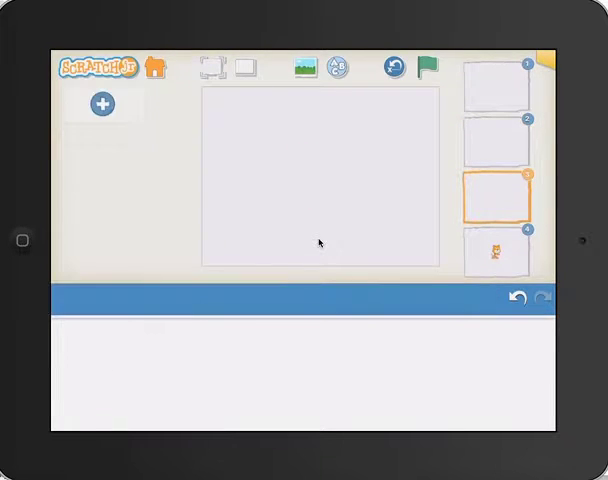
pyautogui.click(494, 250)
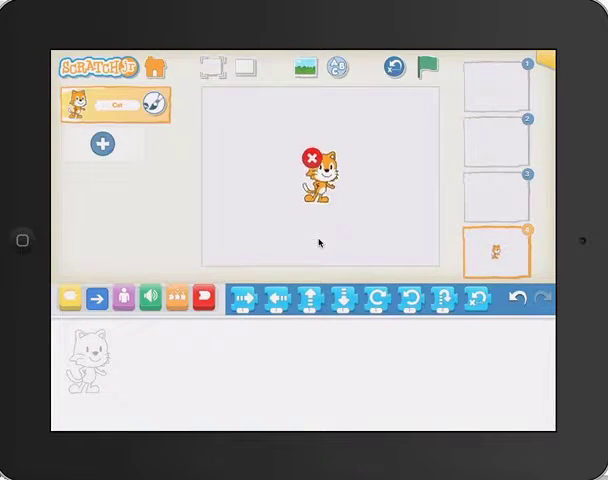
# Delete the cat on the last page and browse the character library for animals.
pyautogui.click(308, 154)
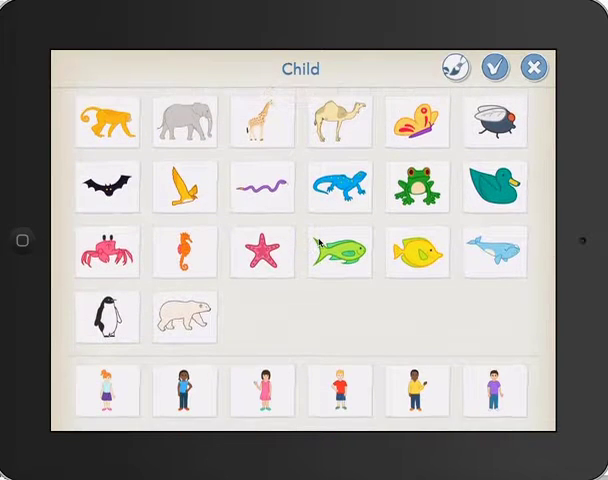
pyautogui.click(340, 188)
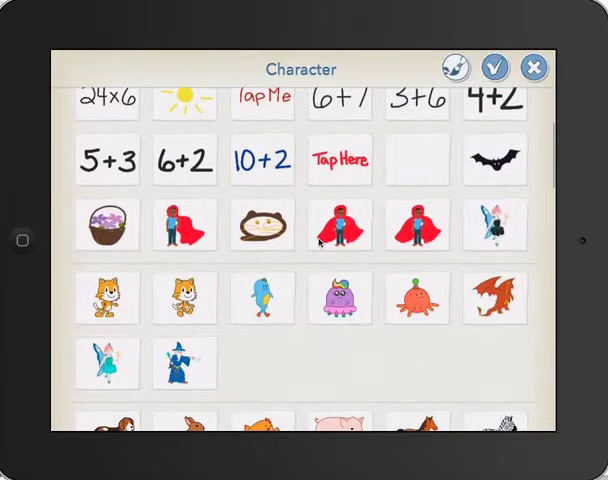
pyautogui.scroll(-3)
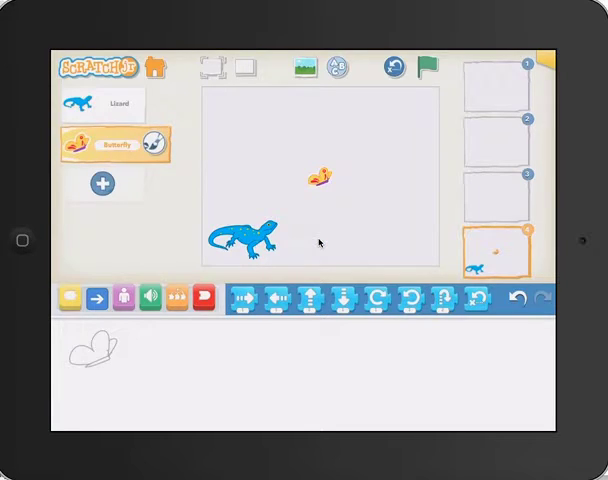
# Place the lizard, butterfly, bird and frog on the page with a 'Frog' title.
pyautogui.moveTo(324, 172); pyautogui.dragTo(408, 236)
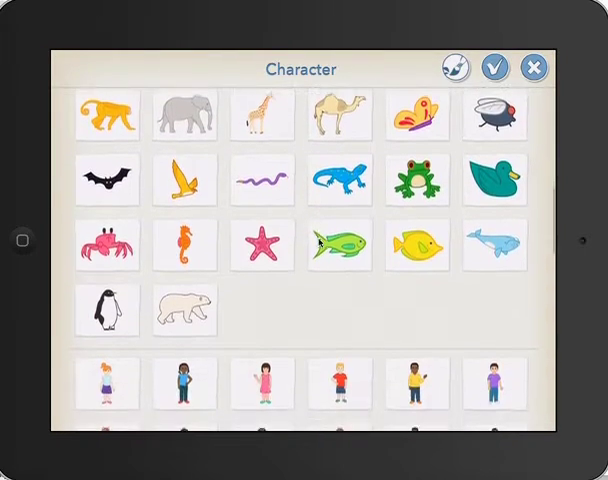
pyautogui.click(418, 180)
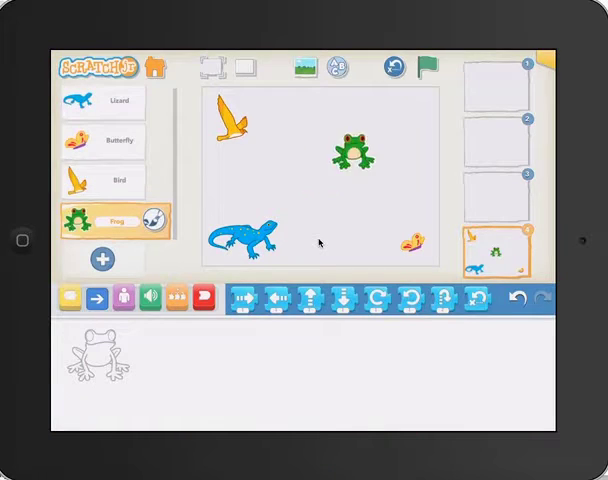
pyautogui.moveTo(350, 150); pyautogui.dragTo(404, 128)
pyautogui.write('Frog')
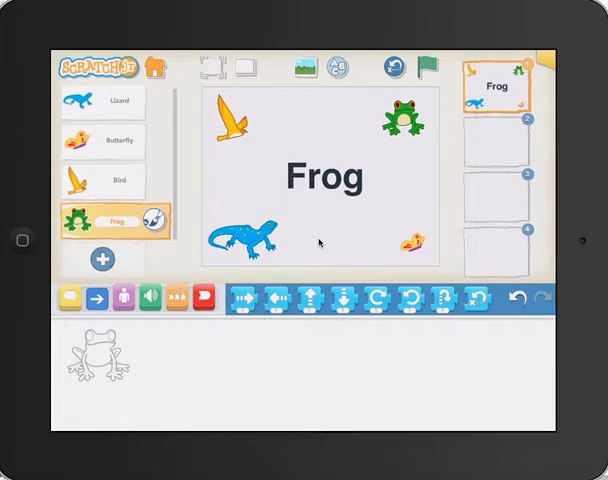
# Record a sound for the frog and play it after the green-flag trigger.
pyautogui.click(104, 100)
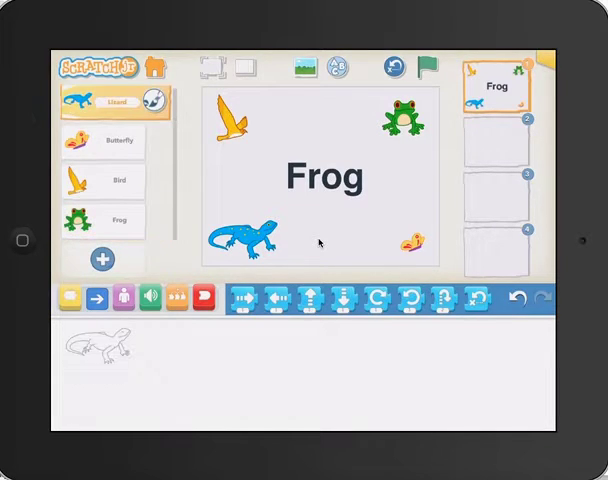
pyautogui.click(104, 220)
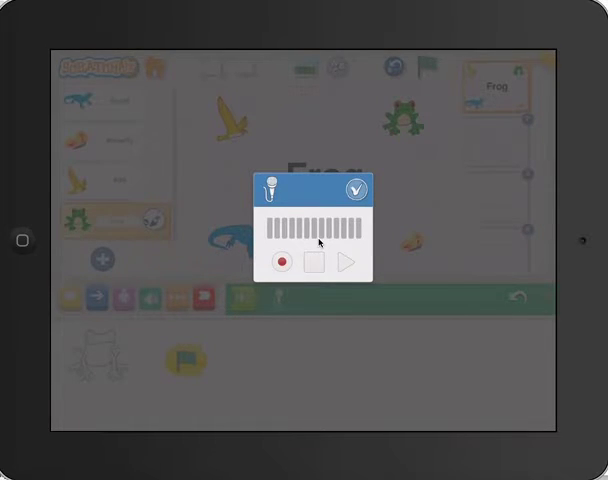
pyautogui.click(286, 262)
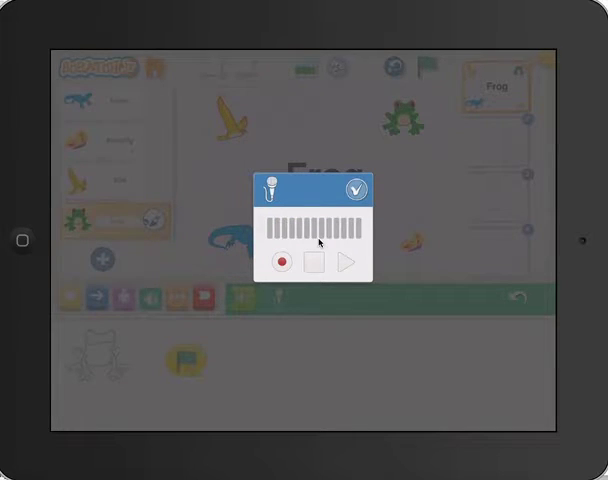
pyautogui.click(356, 188)
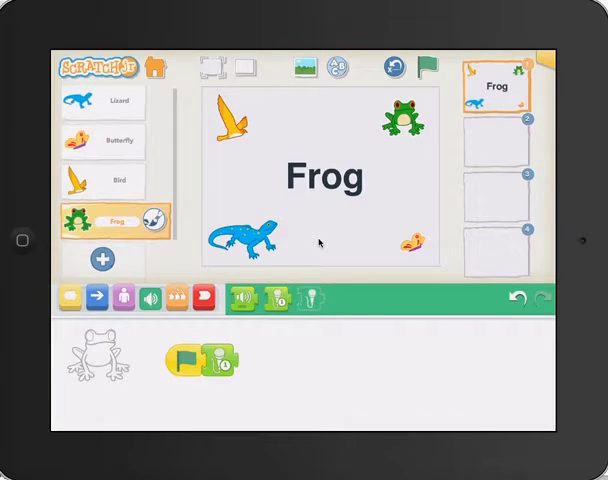
# Give the lizard a 'Start on Tap' trigger block in its script.
pyautogui.click(204, 296)
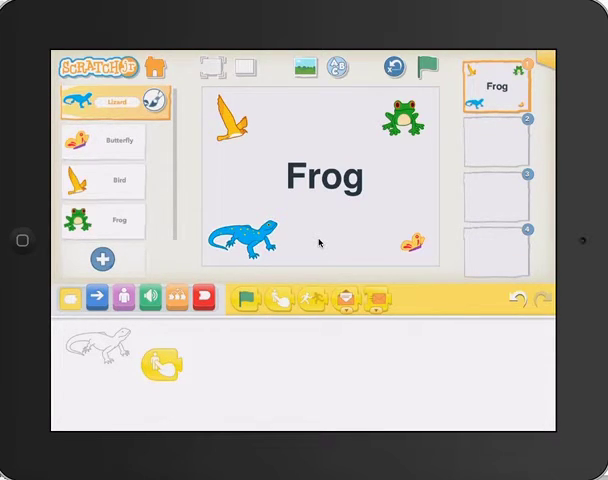
# Make the lizard say 'Tr' when tapped, then select the butterfly for sound recording.
pyautogui.click(236, 298)
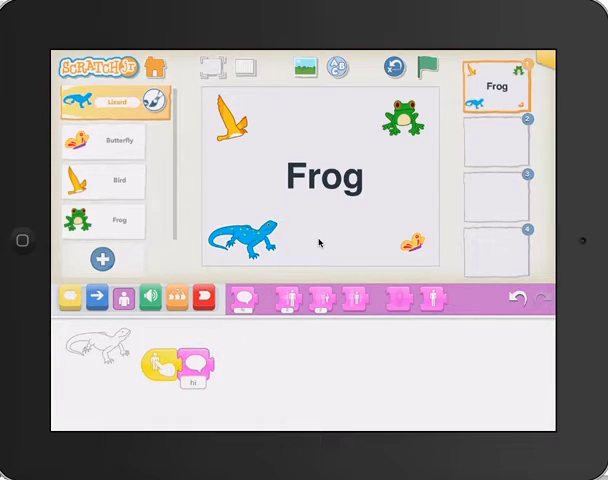
pyautogui.click(186, 376)
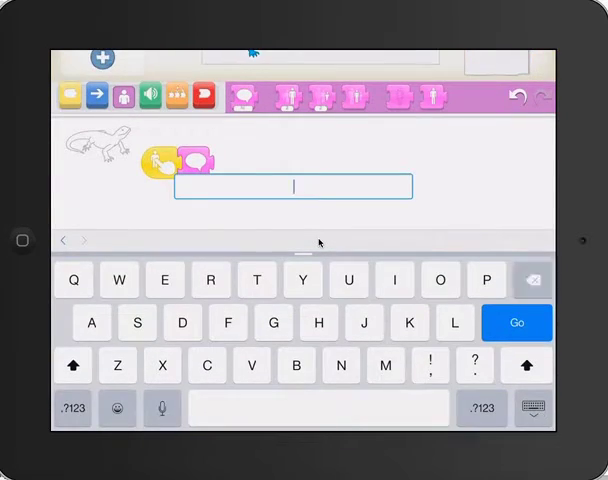
pyautogui.write('Try')
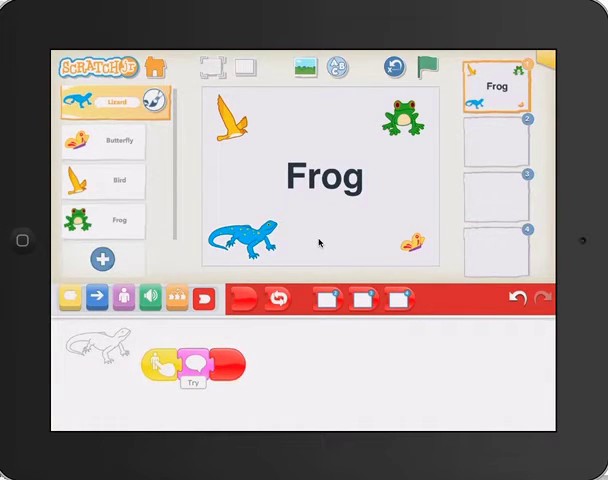
pyautogui.click(104, 140)
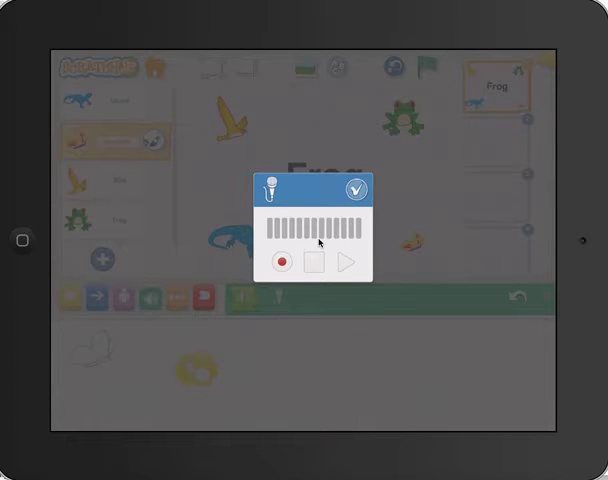
# Keep the butterfly's recording and play it from a tap-triggered script.
pyautogui.click(356, 190)
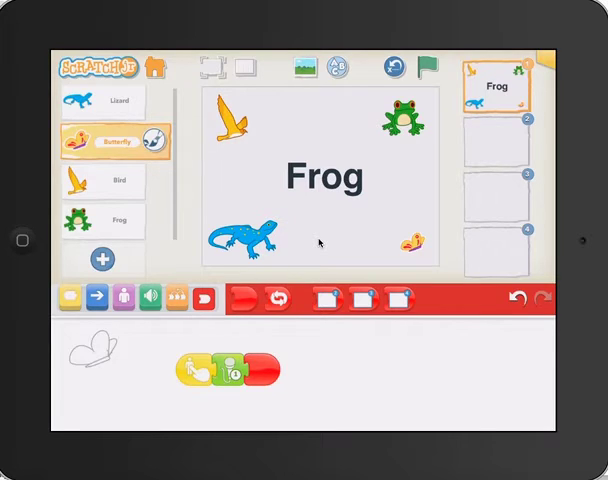
# Give the frog a tap-triggered sound script and add a blank second page.
pyautogui.click(104, 218)
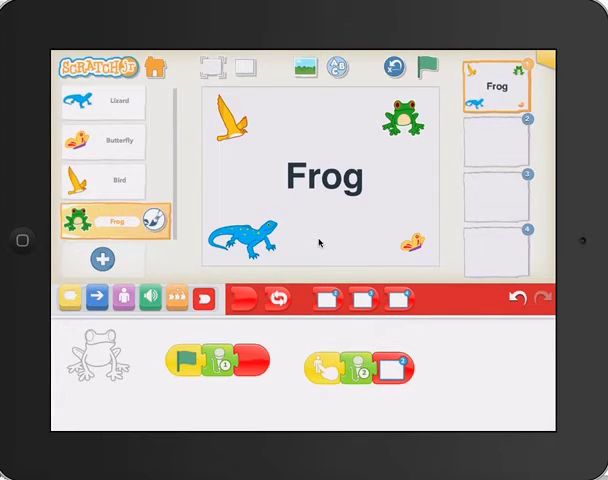
pyautogui.click(496, 150)
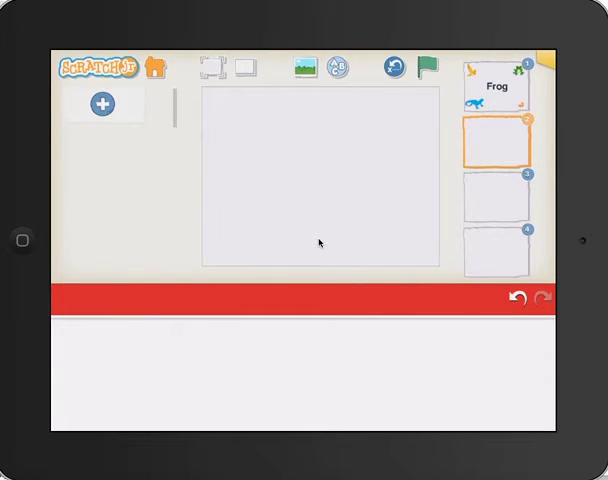
# Present the Frog page full screen with its four animals and title.
pyautogui.click(496, 208)
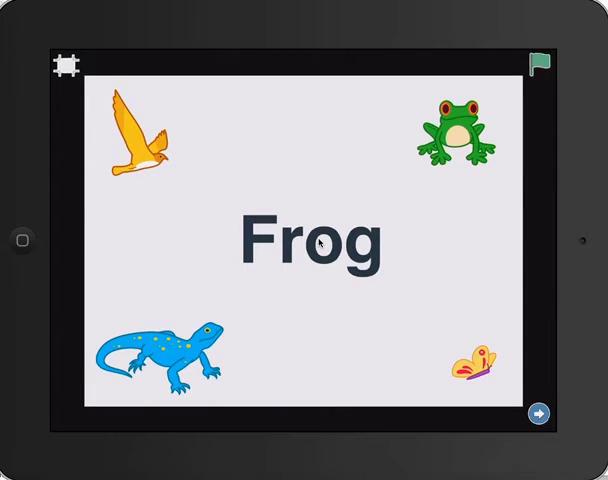
# Play the Frog game full screen, stop it, and re-run the frog's tap script in the editor.
pyautogui.click(540, 60)
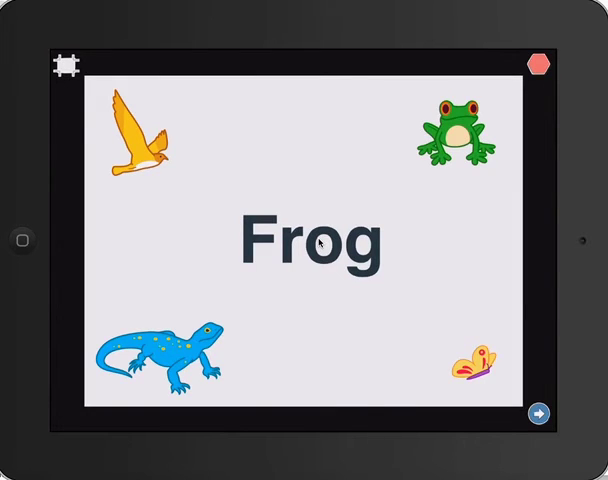
pyautogui.click(540, 64)
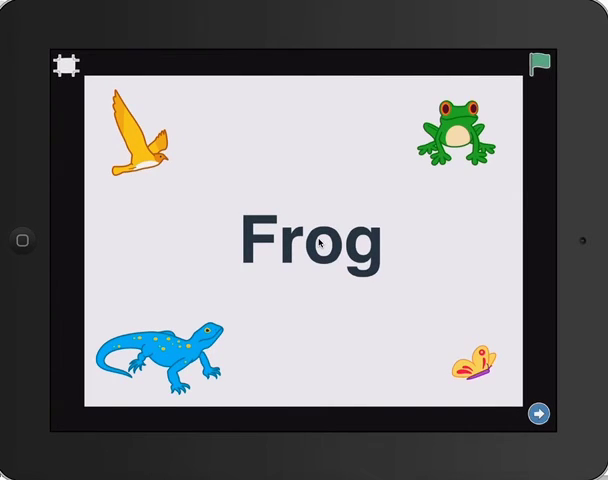
pyautogui.click(540, 62)
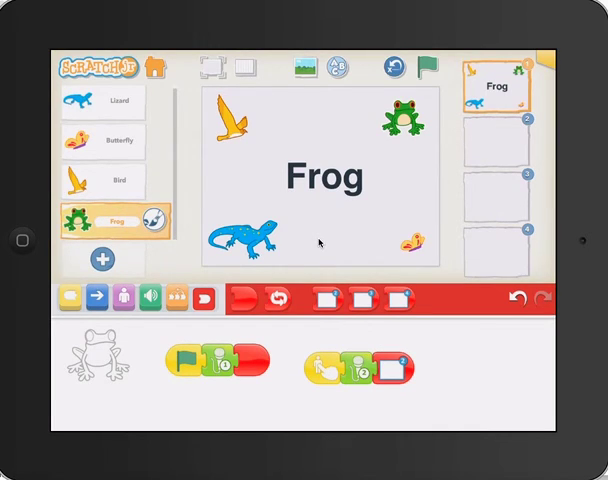
pyautogui.click(420, 68)
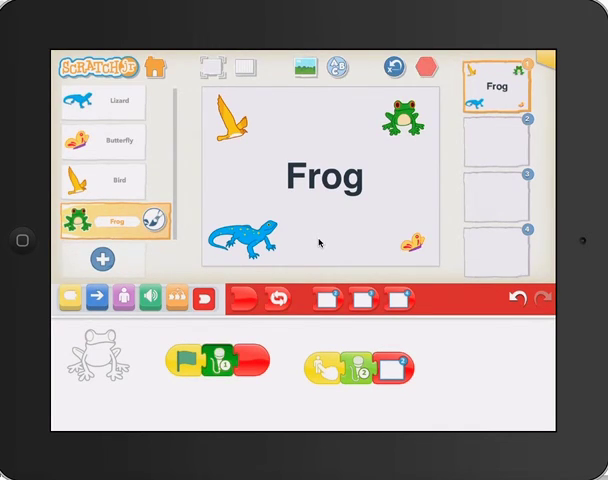